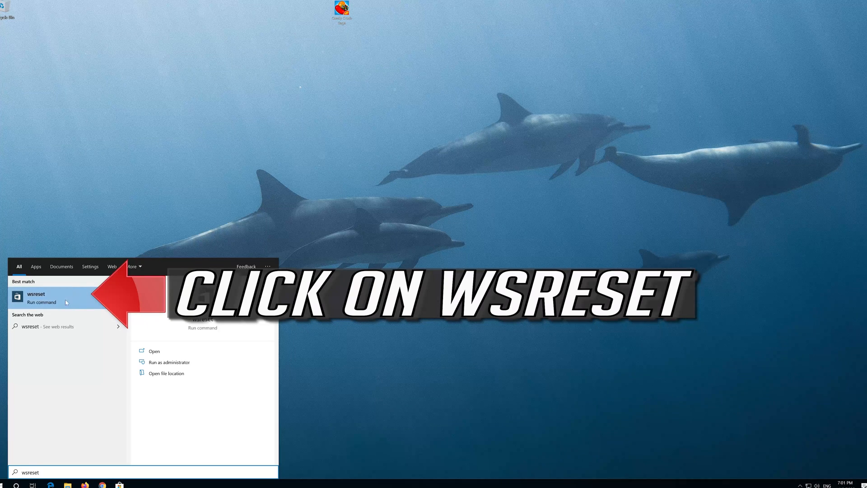
Run wsreset from the Start search results to clear the Store cache
{"action": "left_click", "coordinate": [36, 293]}
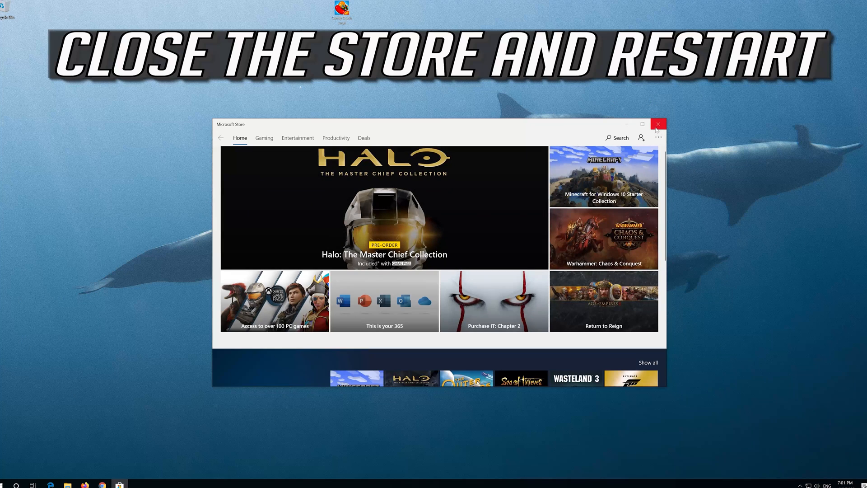
Close the Microsoft Store window and restart the computer from Start's Power menu
{"action": "left_click", "coordinate": [658, 124]}
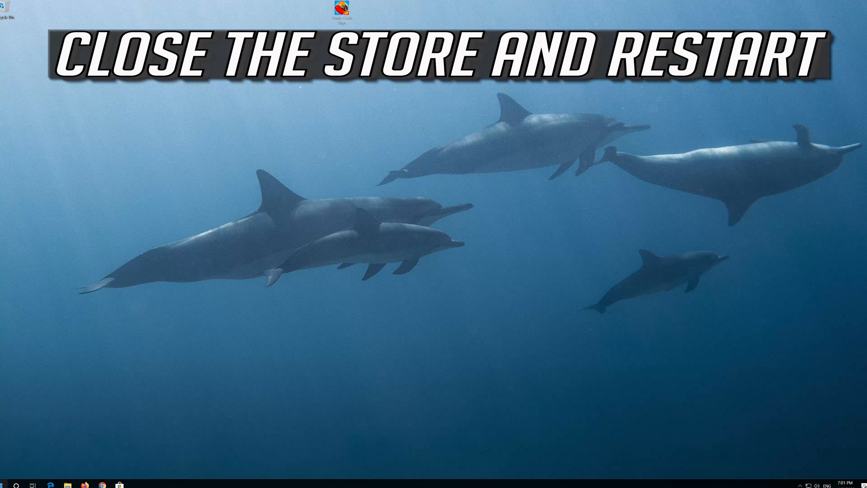
{"action": "left_click", "coordinate": [6, 485]}
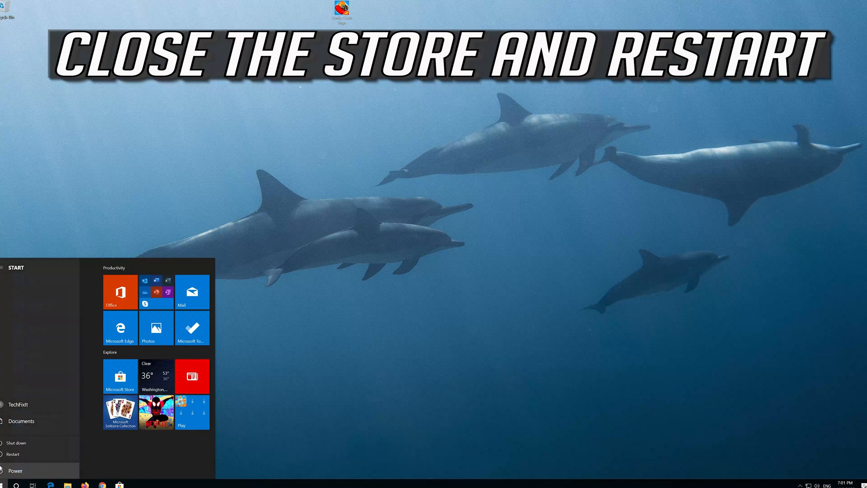
{"action": "left_click", "coordinate": [14, 454]}
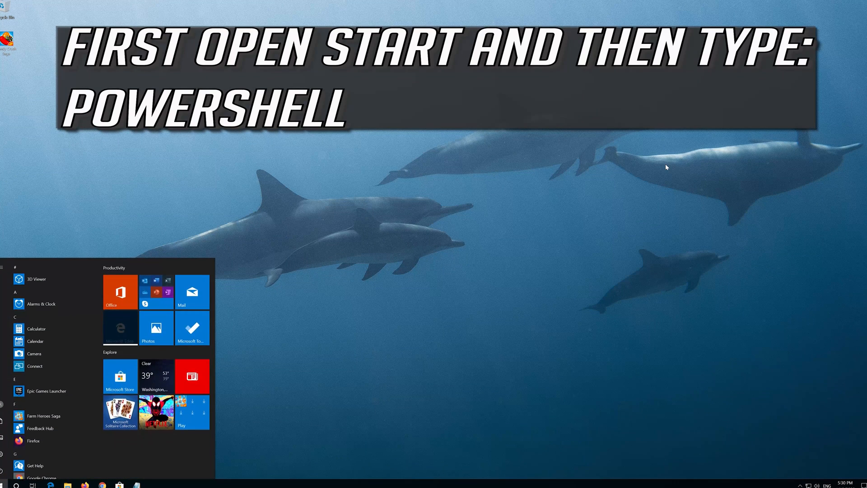
Search 'powersh' and run Windows PowerShell as administrator, approving the UAC prompt
{"action": "type", "text": "powershell"}
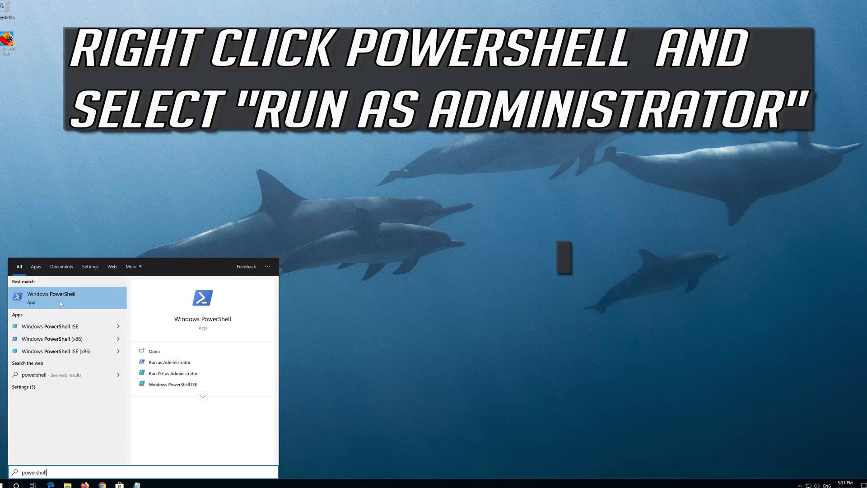
{"action": "right_click", "coordinate": [51, 298]}
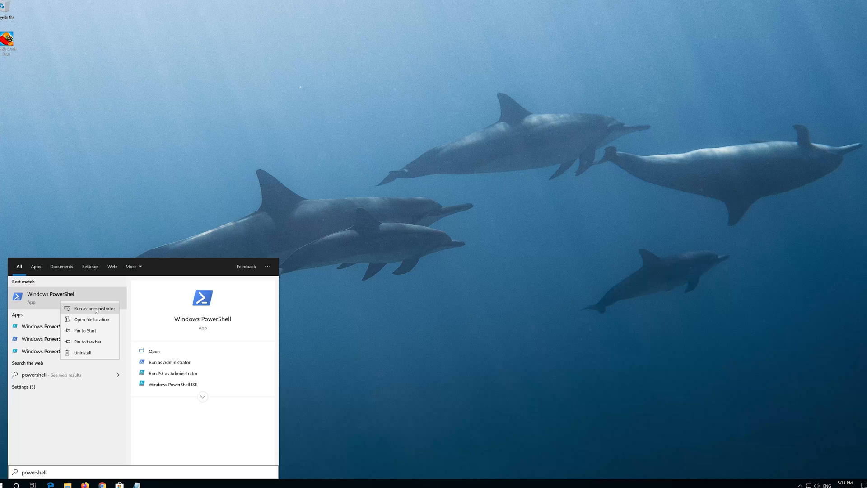
{"action": "left_click", "coordinate": [91, 308]}
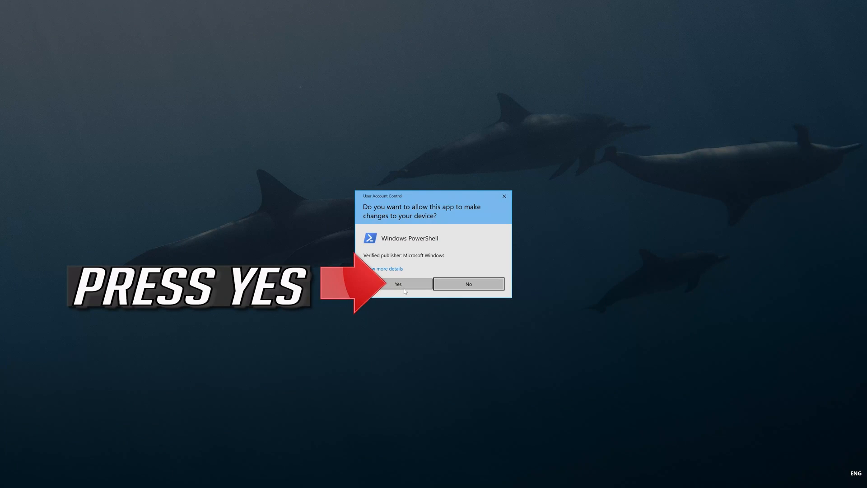
{"action": "left_click", "coordinate": [397, 283]}
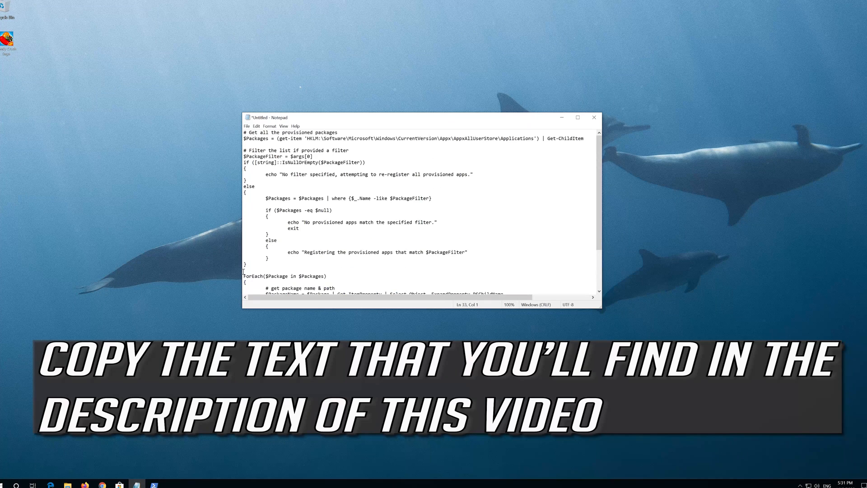
Copy the app re-registration script text from Notepad
{"action": "right_click", "coordinate": [329, 146]}
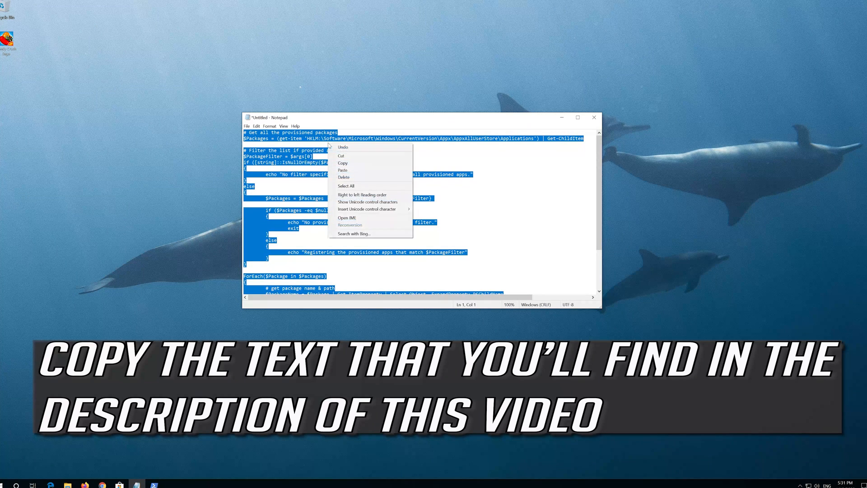
{"action": "left_click", "coordinate": [343, 163]}
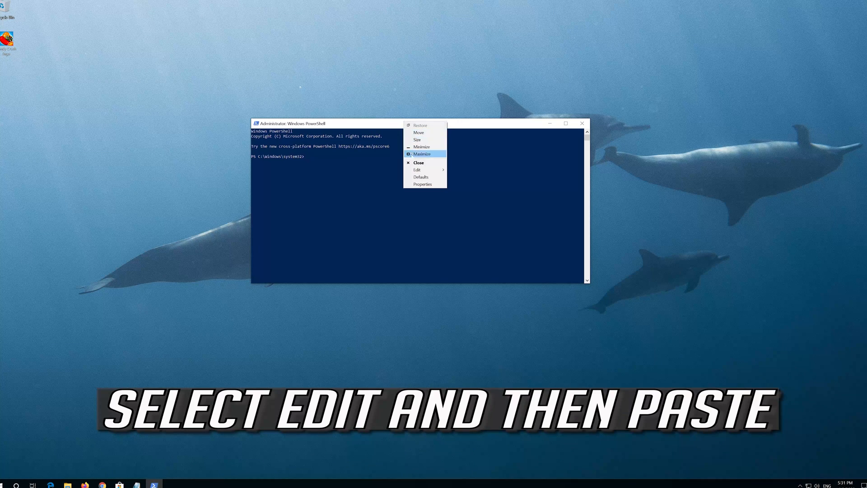
{"action": "mouse_move", "coordinate": [417, 169]}
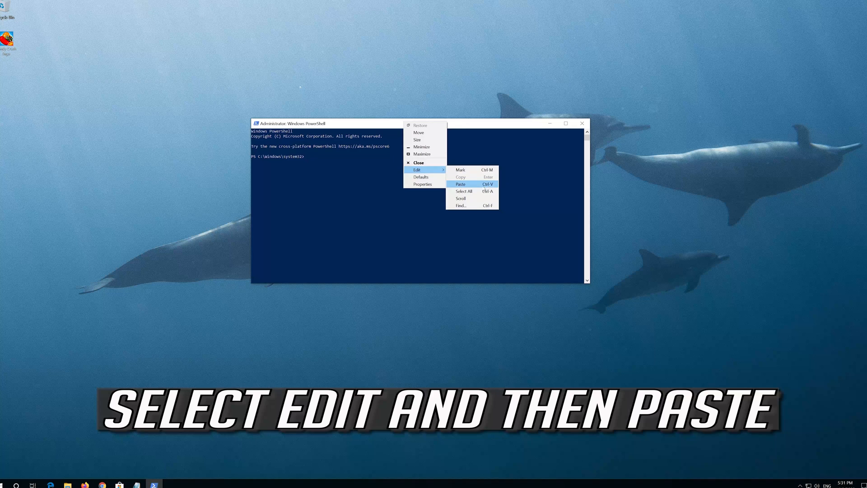
Paste and run the re-registration script in PowerShell, then exit the console
{"action": "left_click", "coordinate": [460, 184]}
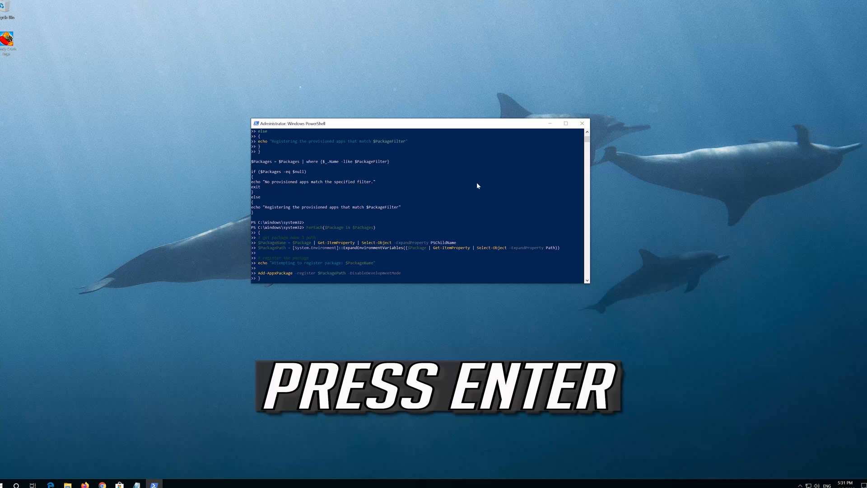
{"action": "key", "text": "enter"}
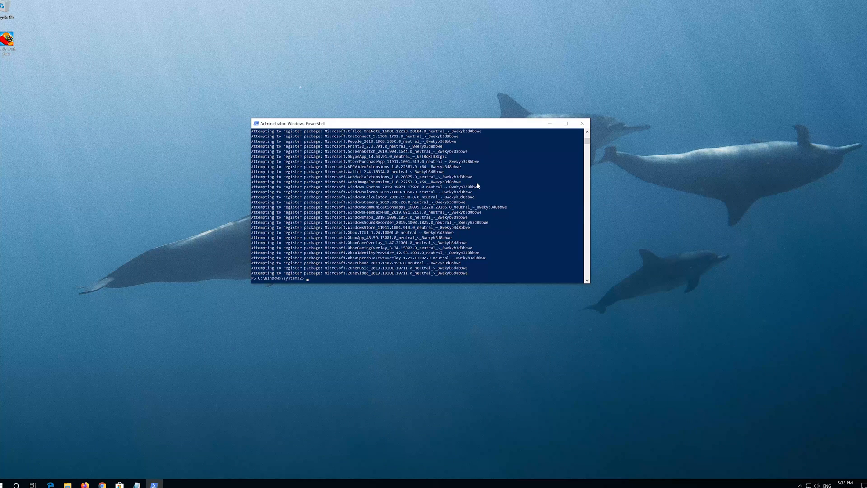
{"action": "type", "text": "exit"}
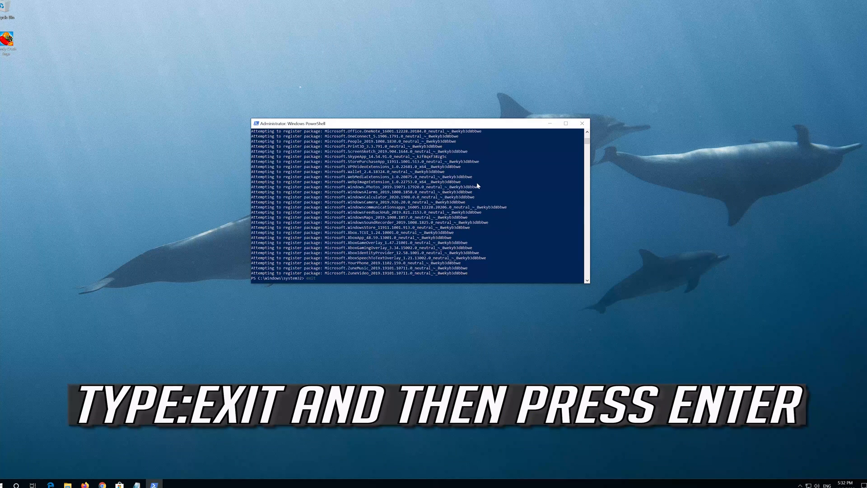
{"action": "key", "text": "enter"}
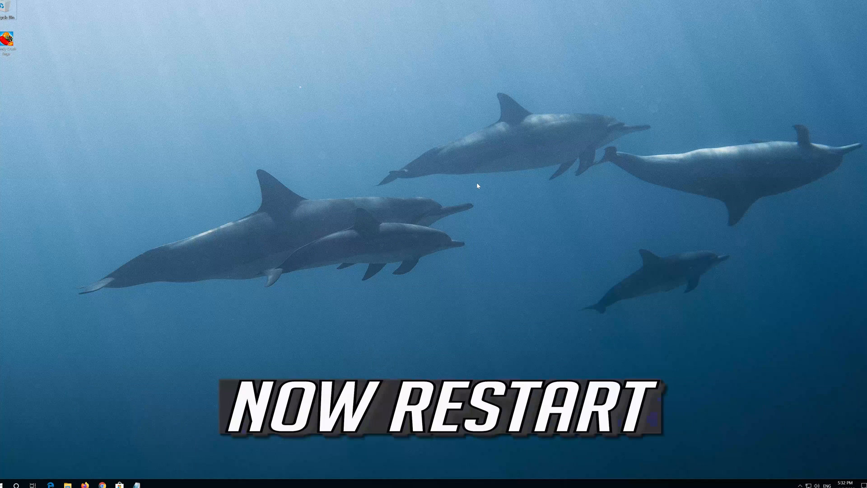
Restart via Start > Power, then close the reopened Microsoft Store
{"action": "left_click", "coordinate": [9, 485]}
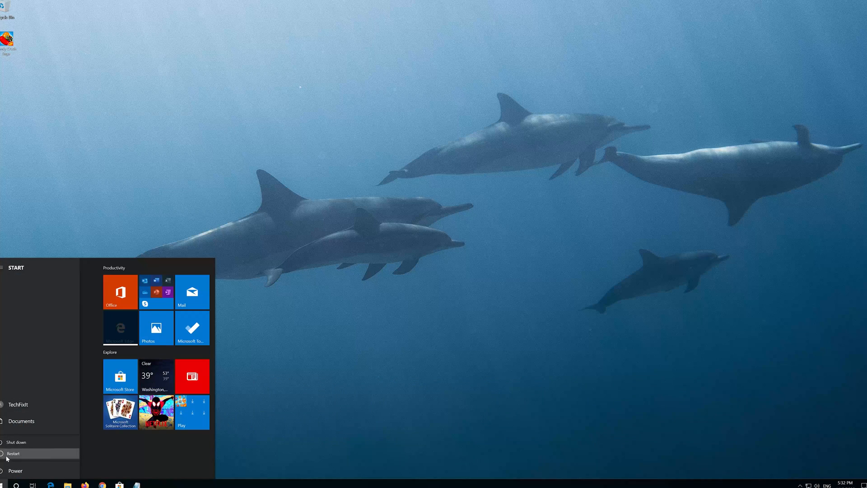
{"action": "left_click", "coordinate": [13, 453]}
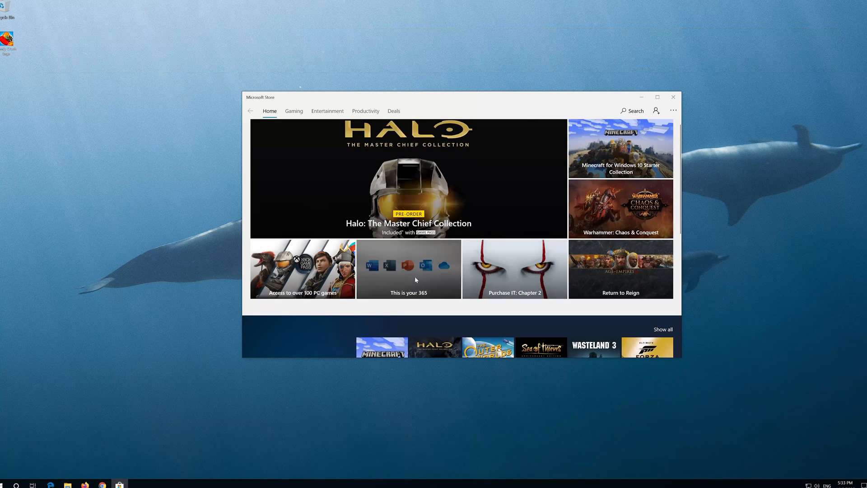
{"action": "left_click", "coordinate": [673, 98]}
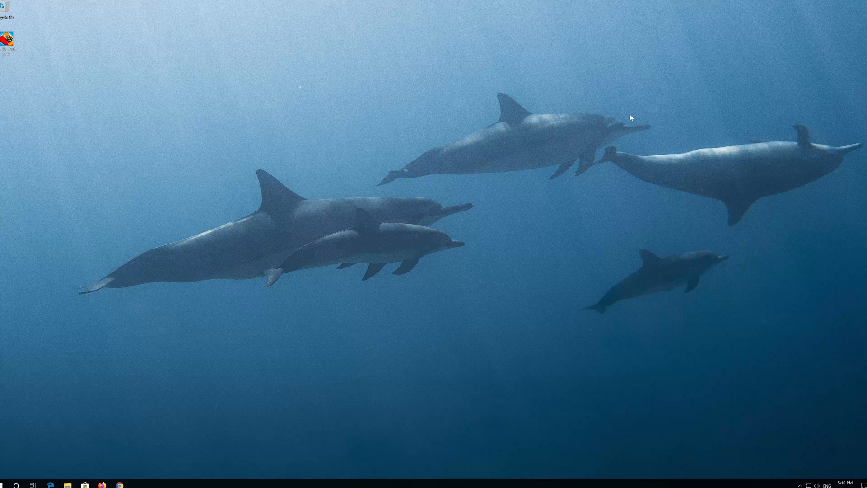
Open Settings from Start and go to Apps & features
{"action": "left_click", "coordinate": [8, 486]}
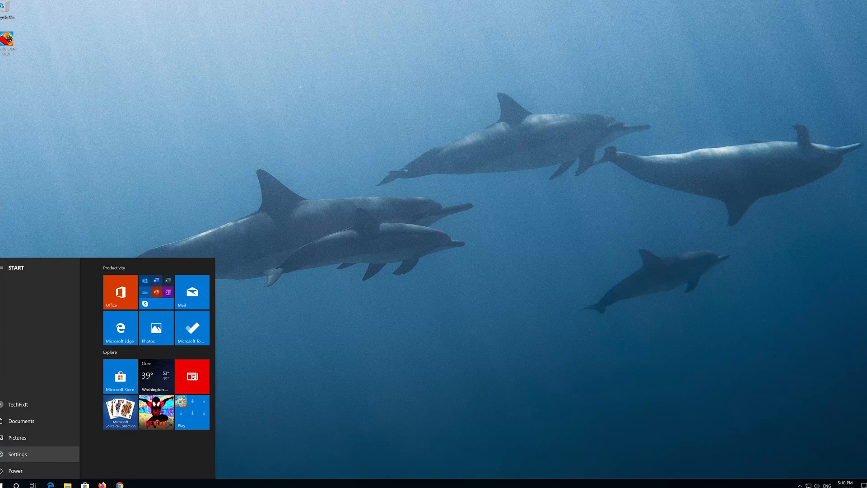
{"action": "left_click", "coordinate": [18, 453]}
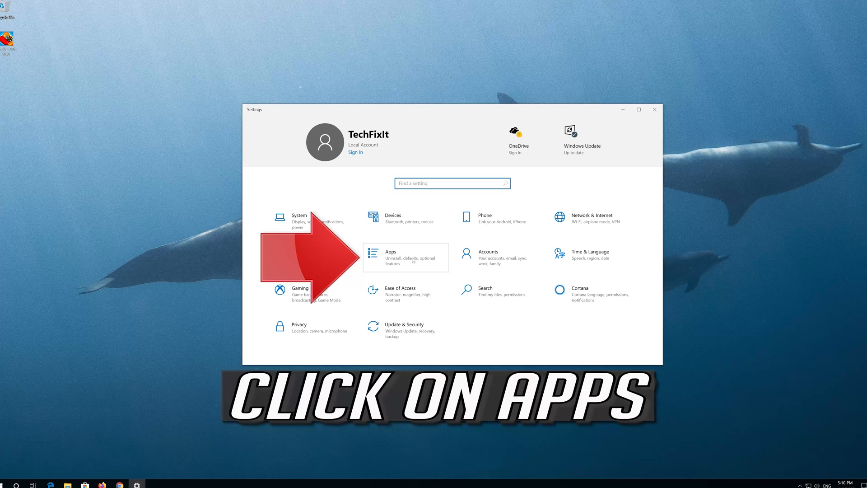
{"action": "left_click", "coordinate": [405, 256]}
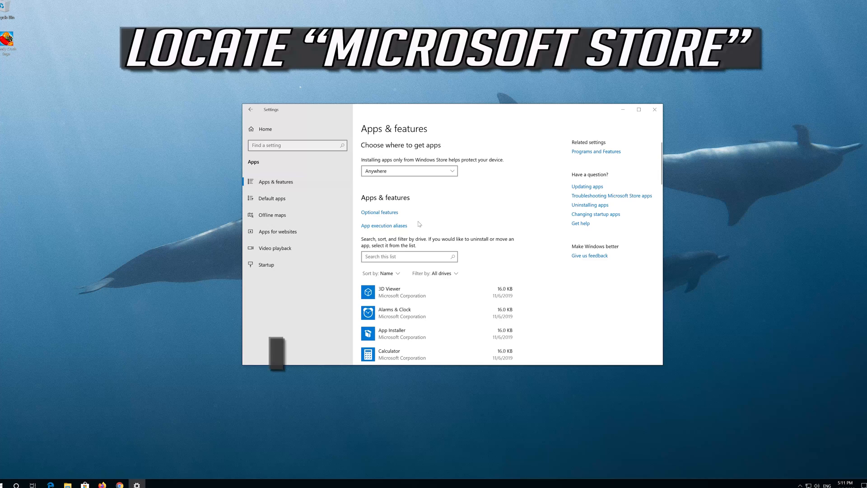
Select Microsoft Store in the apps list and open its Advanced options
{"action": "scroll", "scroll_direction": "down", "scroll_amount": 3}
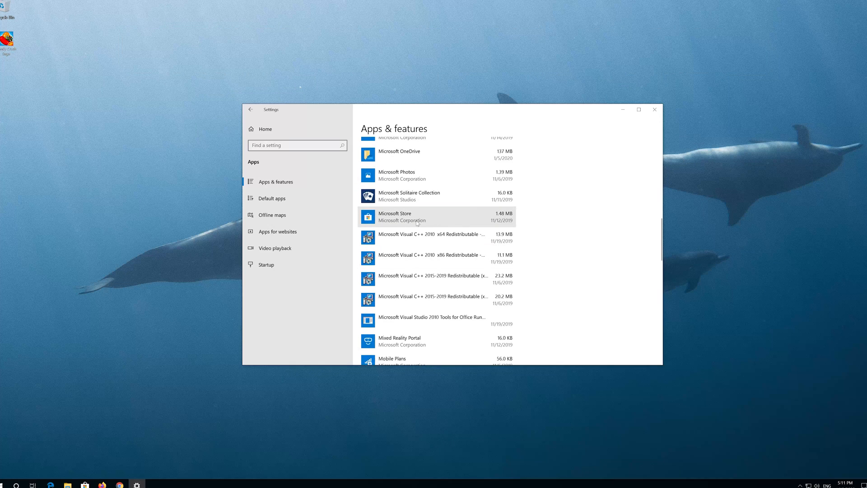
{"action": "left_click", "coordinate": [421, 216]}
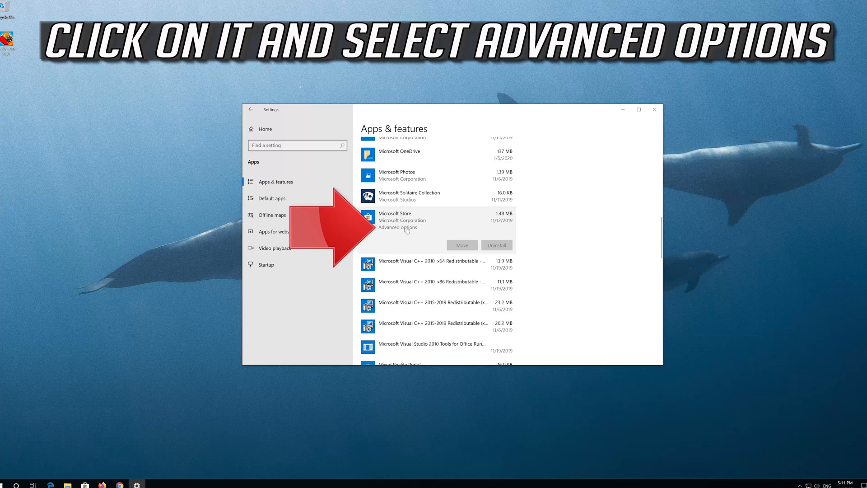
{"action": "left_click", "coordinate": [397, 227]}
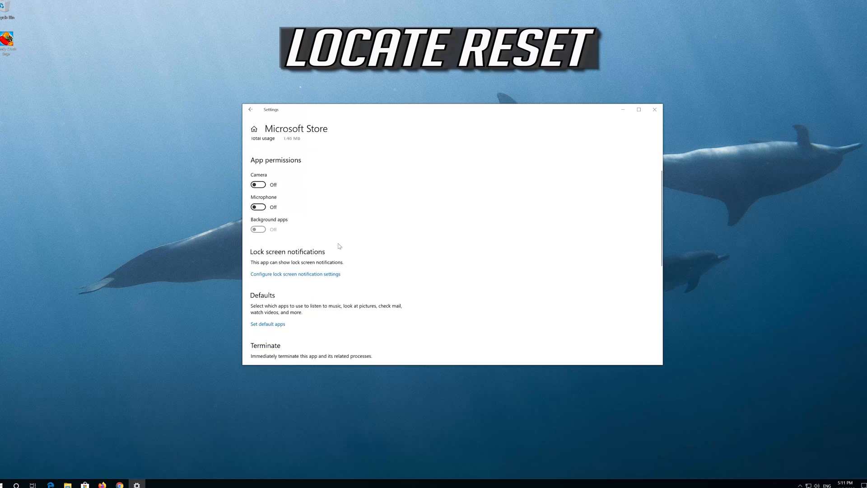
Reset the Microsoft Store app and confirm deleting its data
{"action": "scroll", "scroll_direction": "down", "scroll_amount": 3}
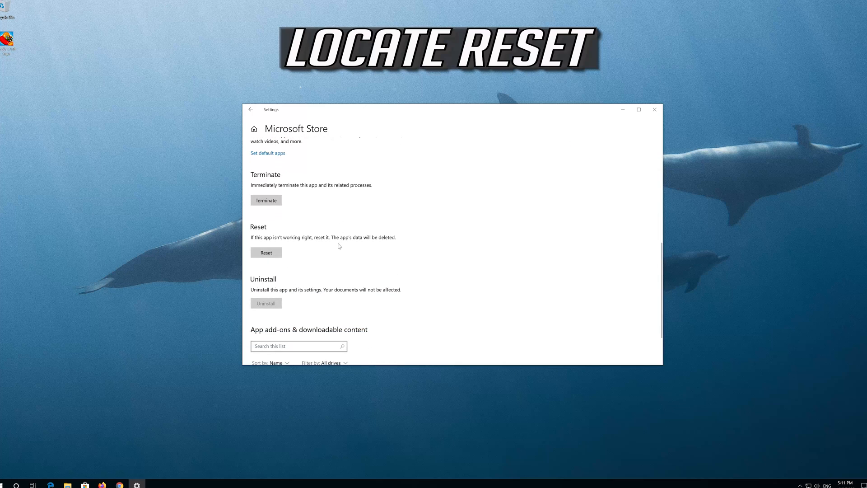
{"action": "mouse_move", "coordinate": [271, 238]}
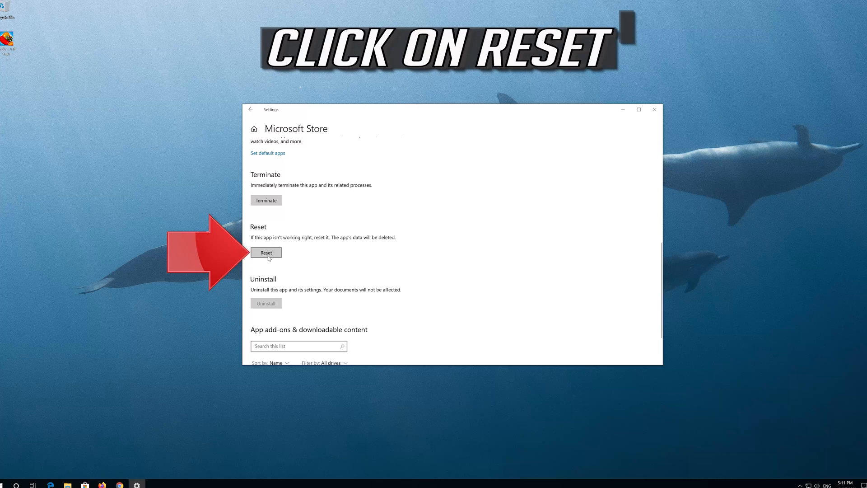
{"action": "left_click", "coordinate": [266, 252]}
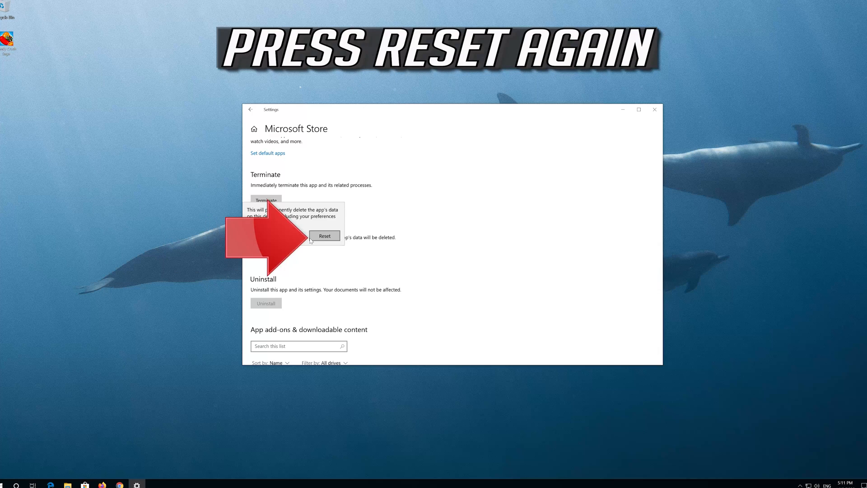
{"action": "left_click", "coordinate": [325, 236]}
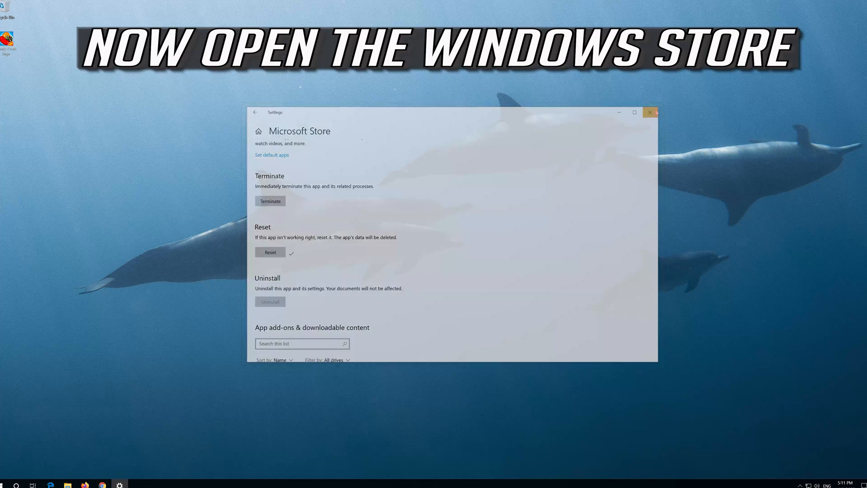
Close Settings and launch the Microsoft Store tile from Start
{"action": "left_click", "coordinate": [8, 485]}
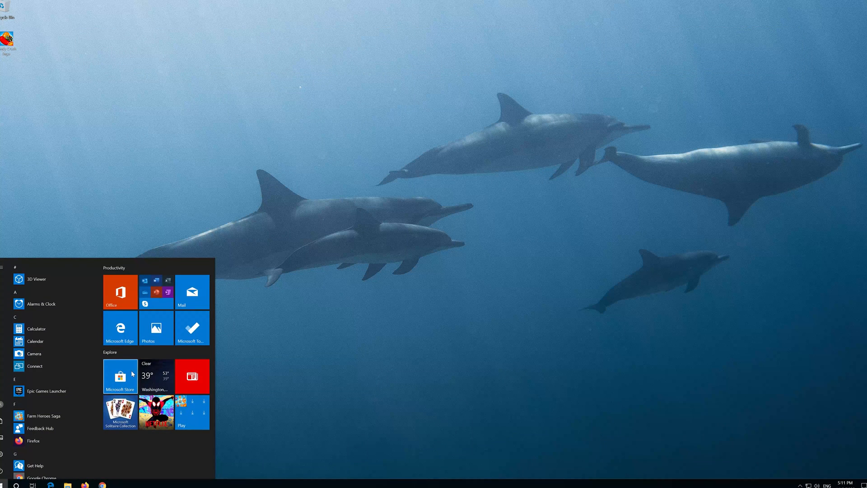
{"action": "left_click", "coordinate": [120, 377]}
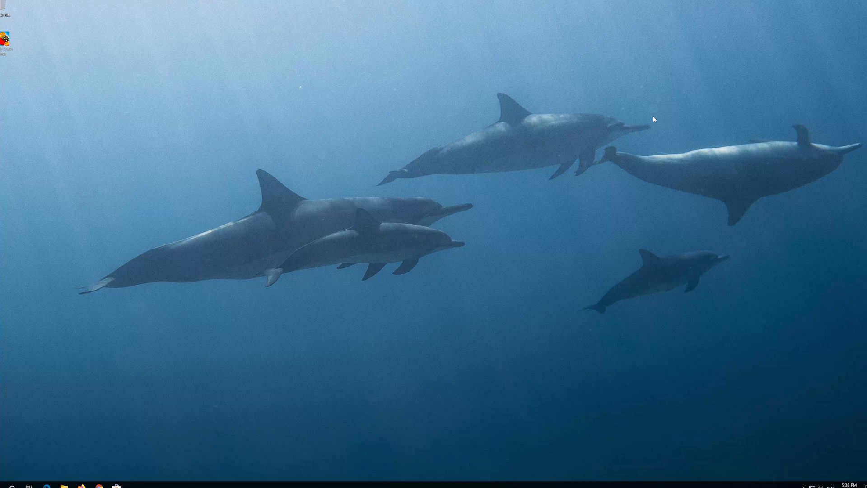
Search Start for 'control panel' and launch the Control Panel app
{"action": "type", "text": "control"}
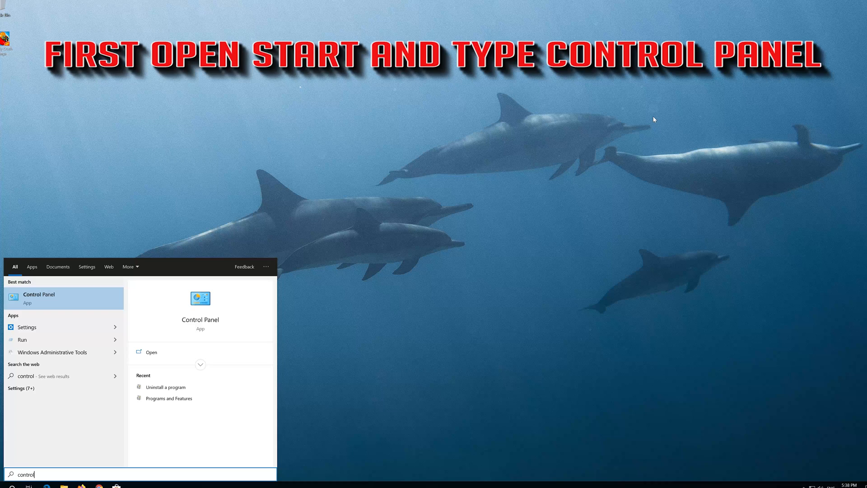
{"action": "type", "text": "panel"}
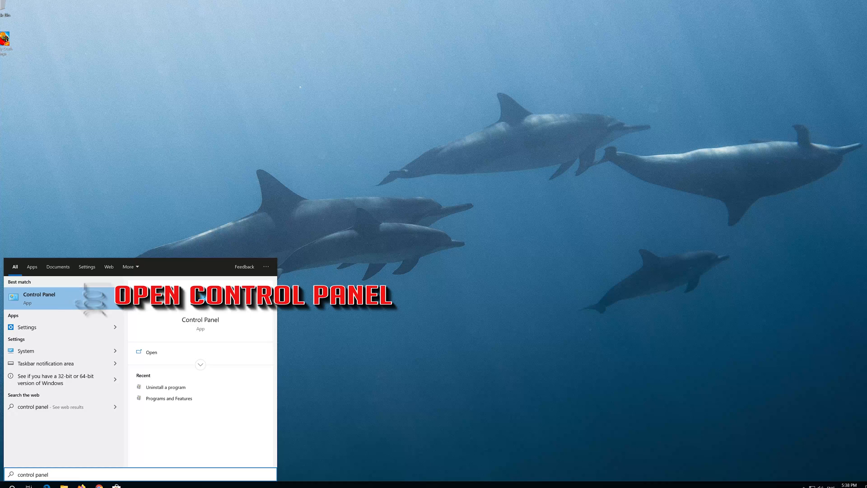
{"action": "left_click", "coordinate": [39, 298]}
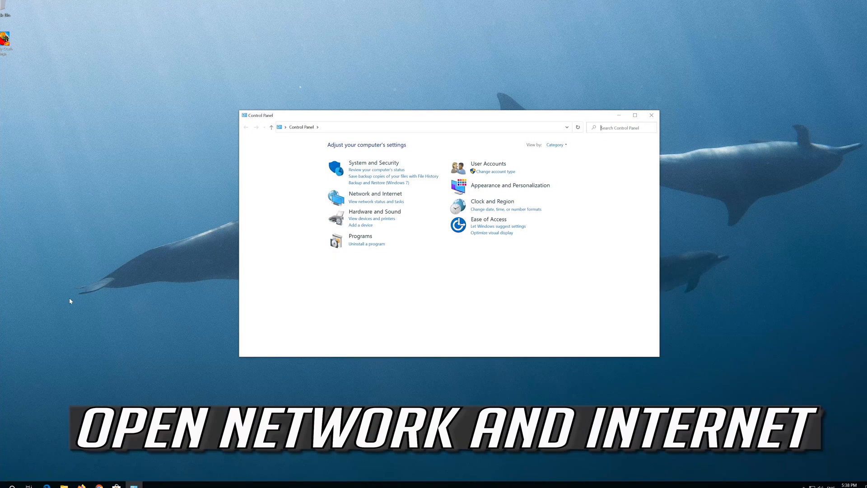
{"action": "mouse_move", "coordinate": [375, 196]}
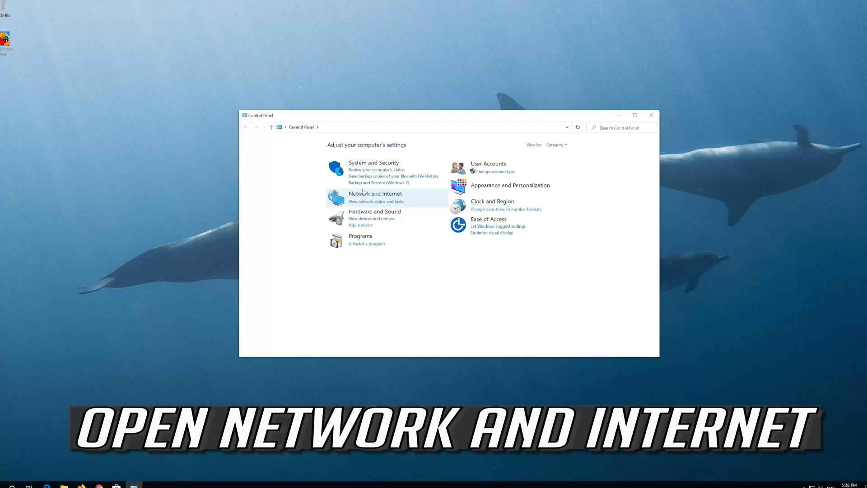
{"action": "mouse_move", "coordinate": [375, 194]}
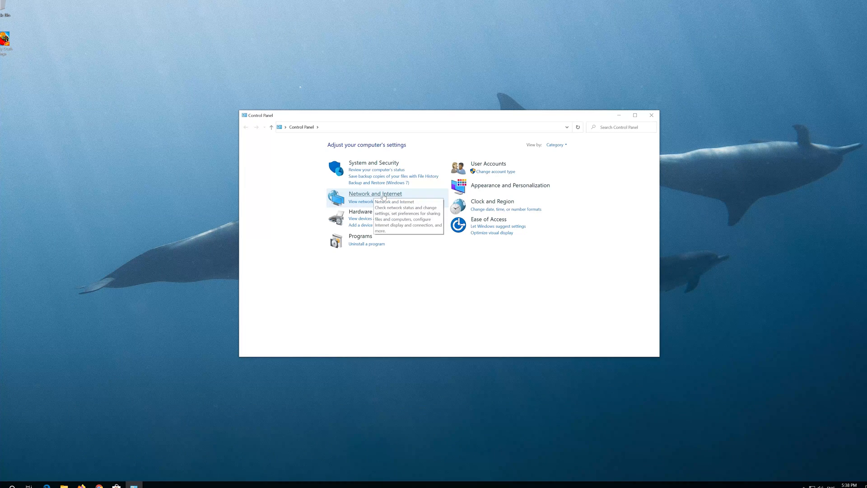
Go through Network and Internet and Network and Sharing Center to the adapter settings
{"action": "left_click", "coordinate": [375, 194]}
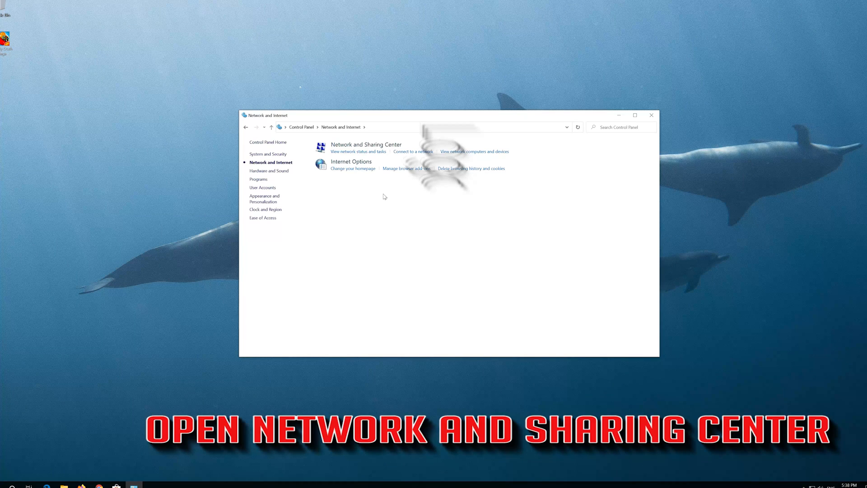
{"action": "mouse_move", "coordinate": [367, 145]}
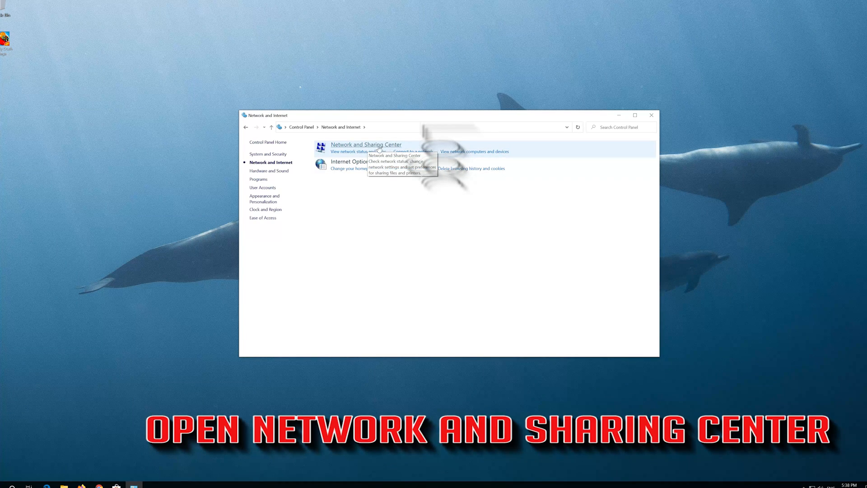
{"action": "left_click", "coordinate": [366, 144]}
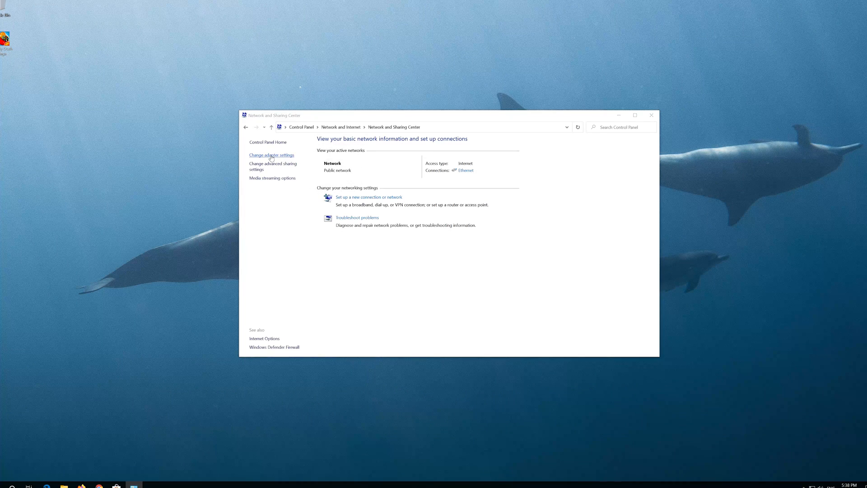
{"action": "left_click", "coordinate": [271, 155]}
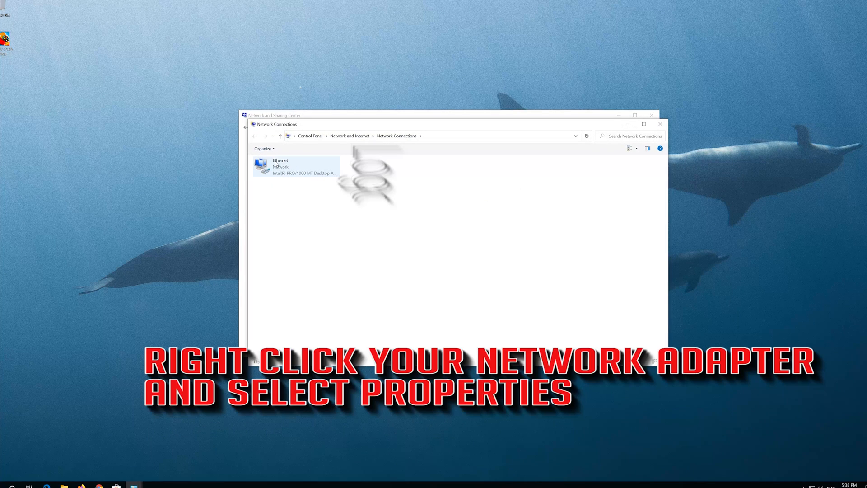
Open the Ethernet adapter's Properties and then its Internet Protocol Version 4 (TCP/IPv4) properties
{"action": "left_click", "coordinate": [296, 166]}
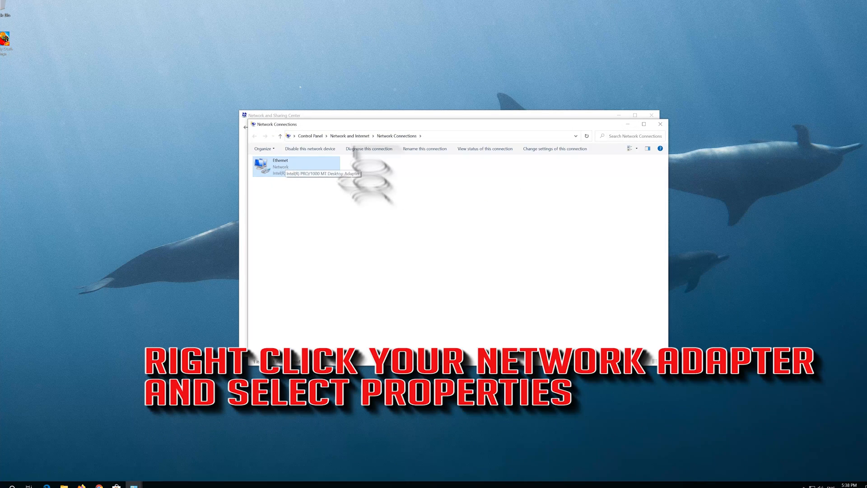
{"action": "right_click", "coordinate": [295, 167]}
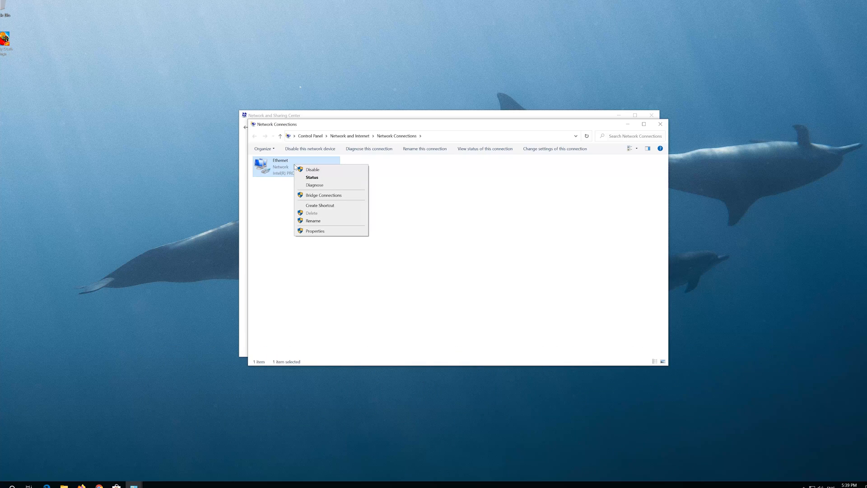
{"action": "mouse_move", "coordinate": [315, 231]}
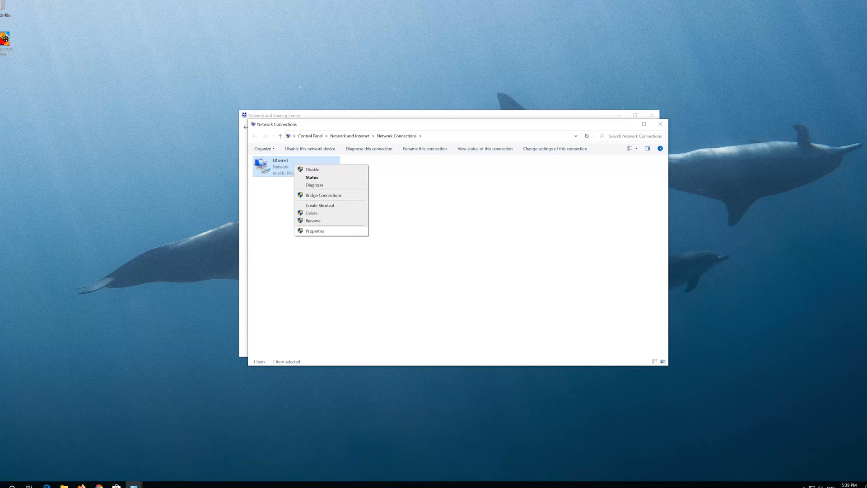
{"action": "left_click", "coordinate": [314, 231]}
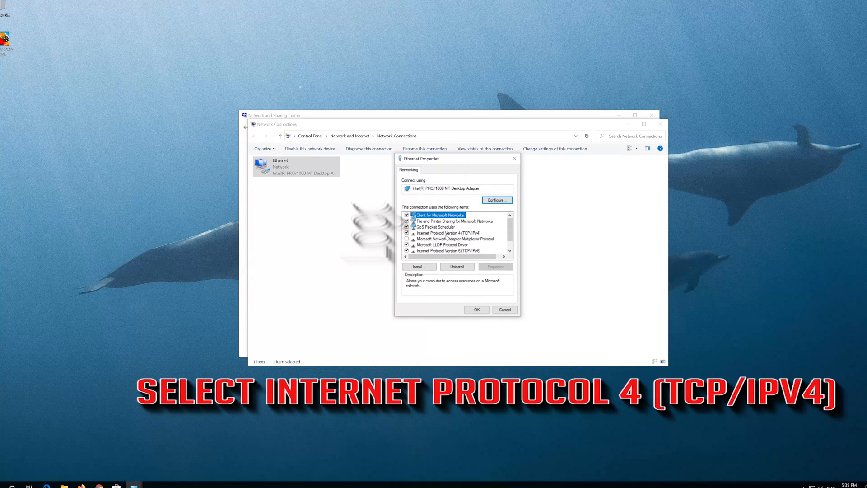
{"action": "left_click", "coordinate": [448, 232]}
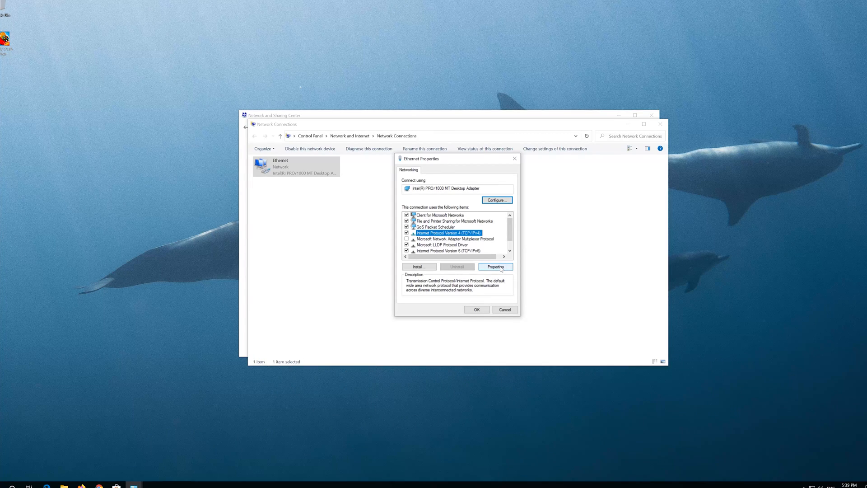
{"action": "left_click", "coordinate": [495, 266]}
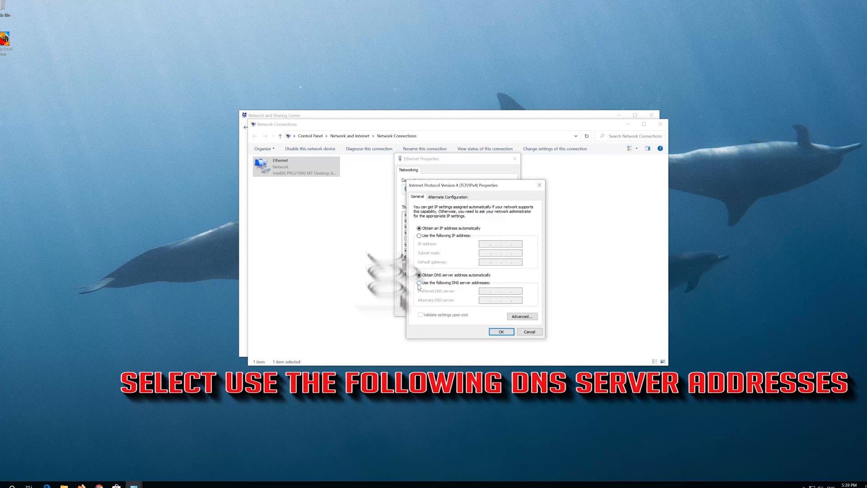
Use manual DNS servers 1.1.1.1 preferred and 1.0.0.1 alternate, and confirm with OK
{"action": "left_click", "coordinate": [418, 283]}
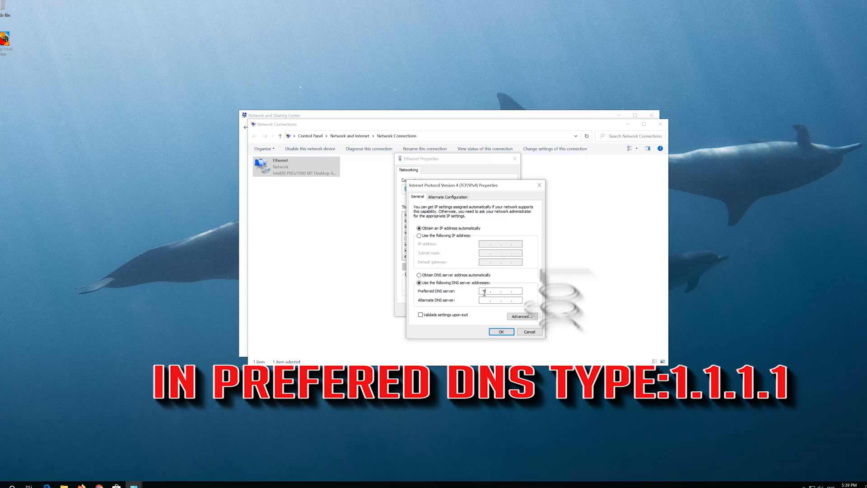
{"action": "type", "text": "1 . . ."}
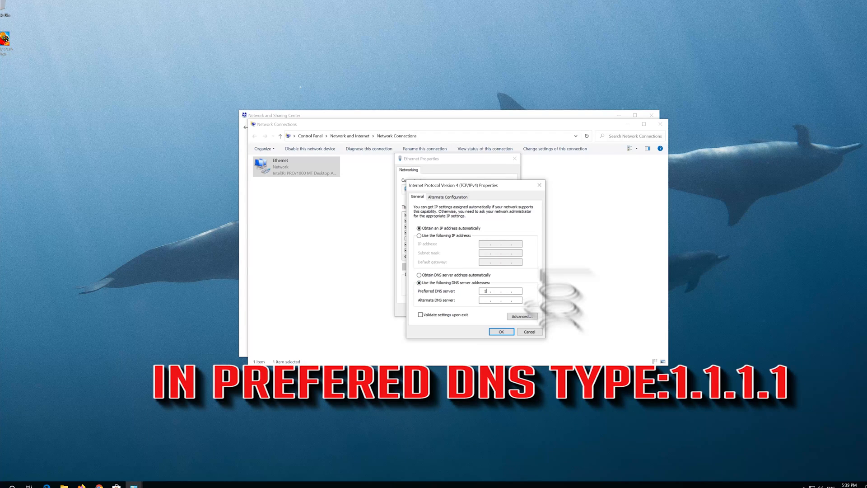
{"action": "type", "text": "1"}
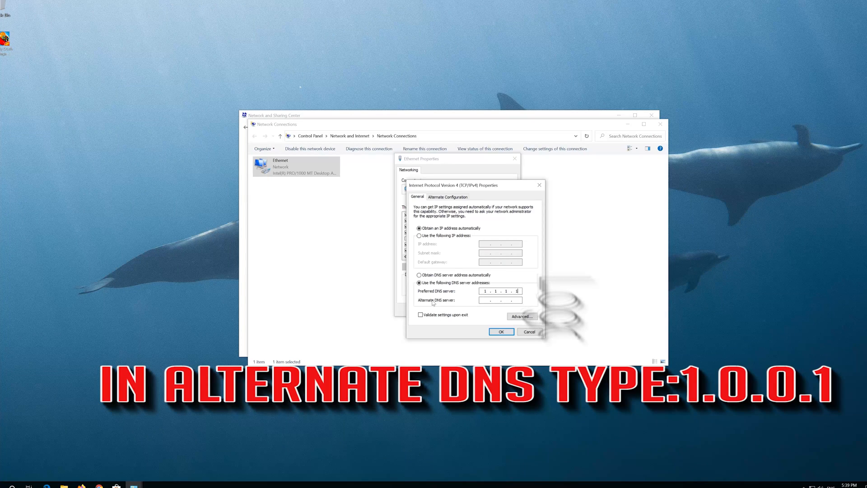
{"action": "type", "text": "1 . 0 . 0 . 1"}
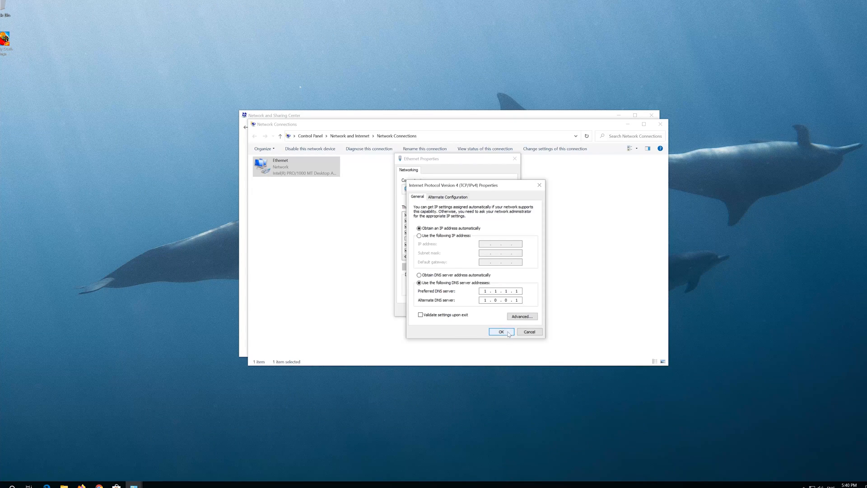
{"action": "left_click", "coordinate": [500, 332]}
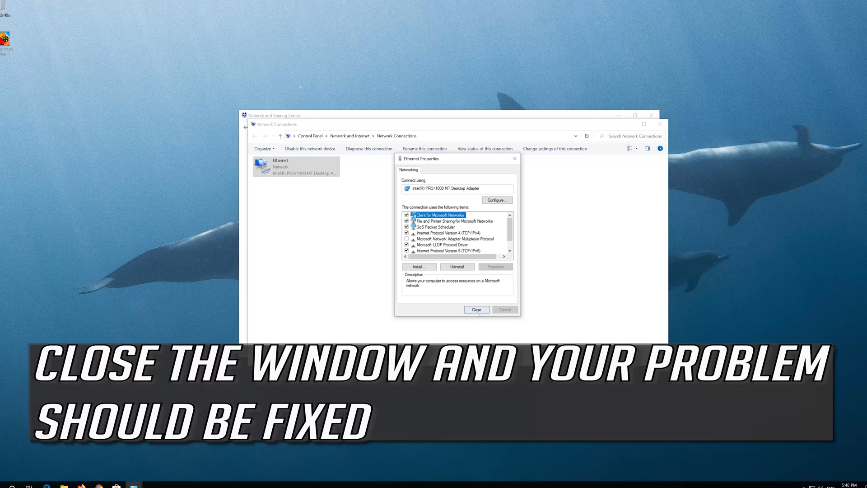
Close Ethernet Properties, get the media creation tool from Microsoft's Download Windows 10 page, close Chrome
{"action": "left_click", "coordinate": [476, 309]}
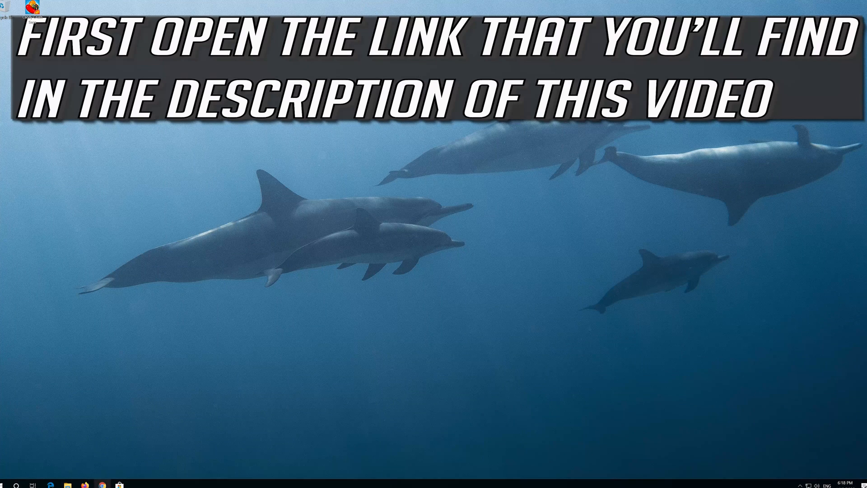
{"action": "left_click", "coordinate": [100, 486]}
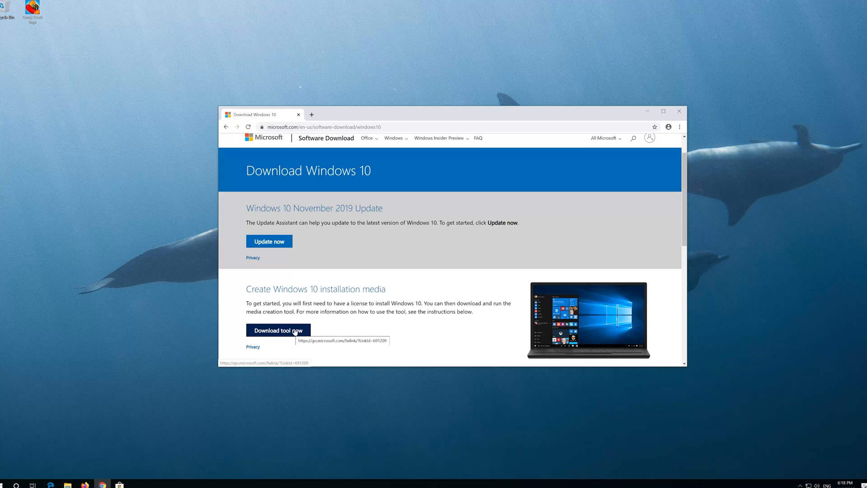
{"action": "left_click", "coordinate": [278, 330]}
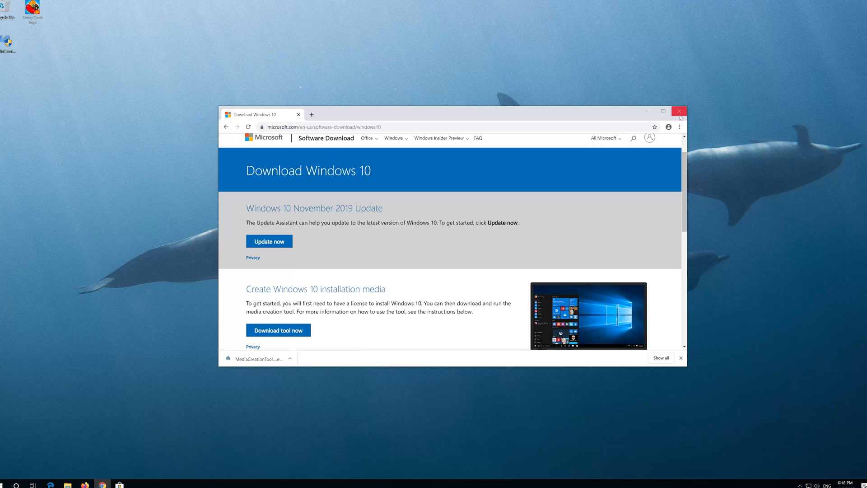
{"action": "left_click", "coordinate": [679, 111]}
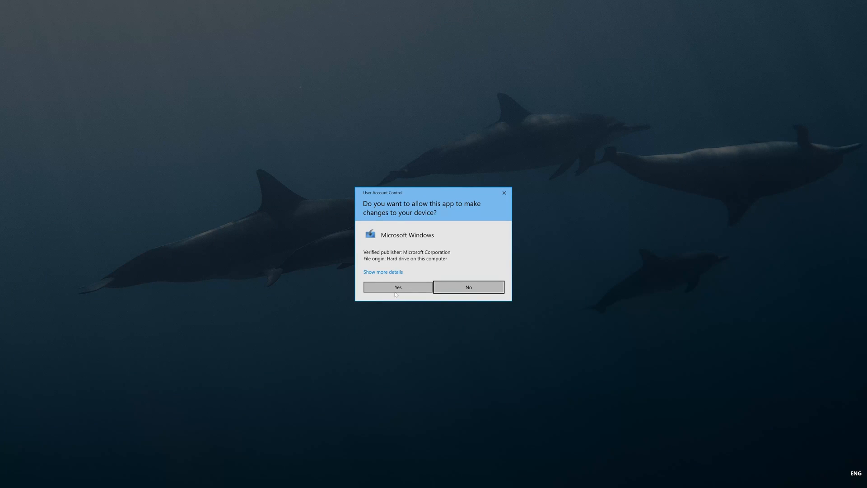
Allow the tool, accept both license terms, choose Upgrade this PC now, and install Windows 10 Pro
{"action": "left_click", "coordinate": [397, 287]}
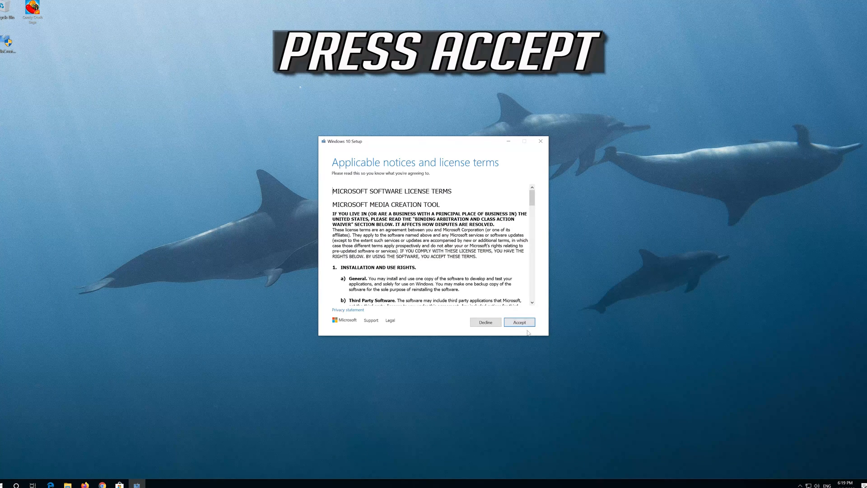
{"action": "left_click", "coordinate": [519, 322]}
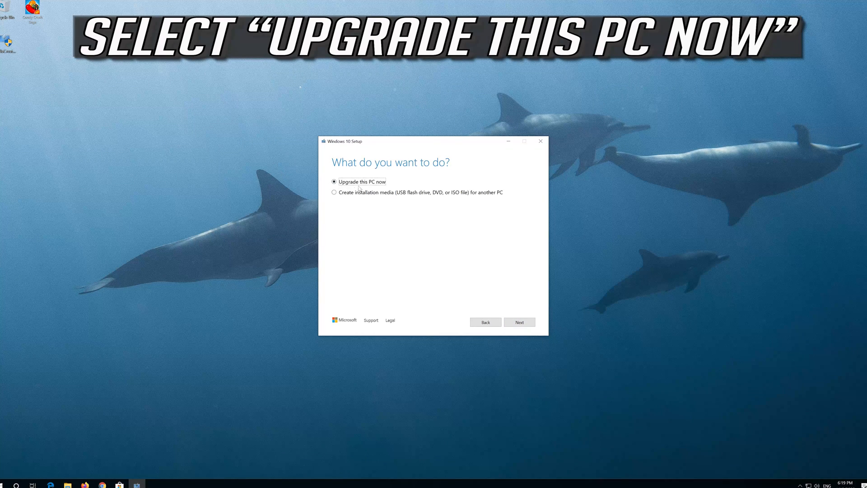
{"action": "mouse_move", "coordinate": [512, 336]}
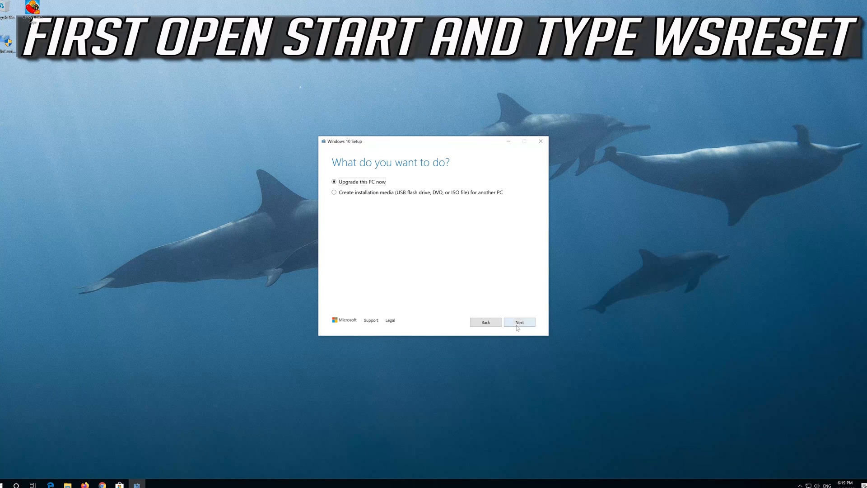
{"action": "left_click", "coordinate": [519, 322]}
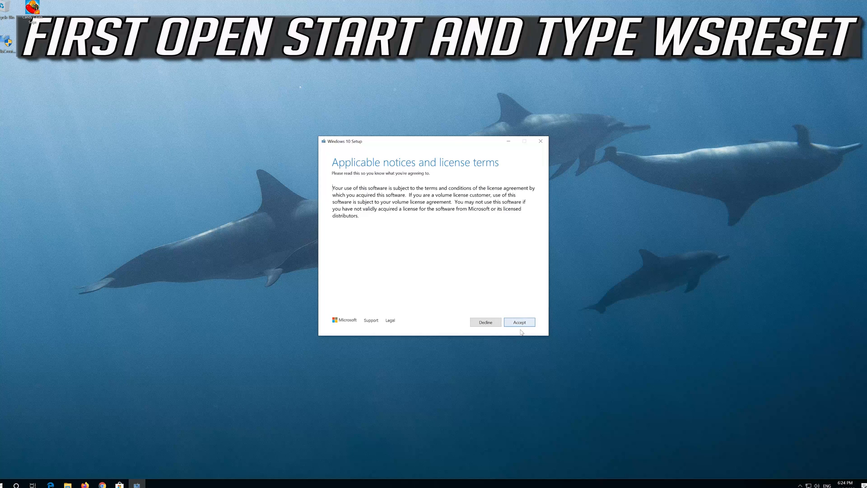
{"action": "left_click", "coordinate": [519, 322]}
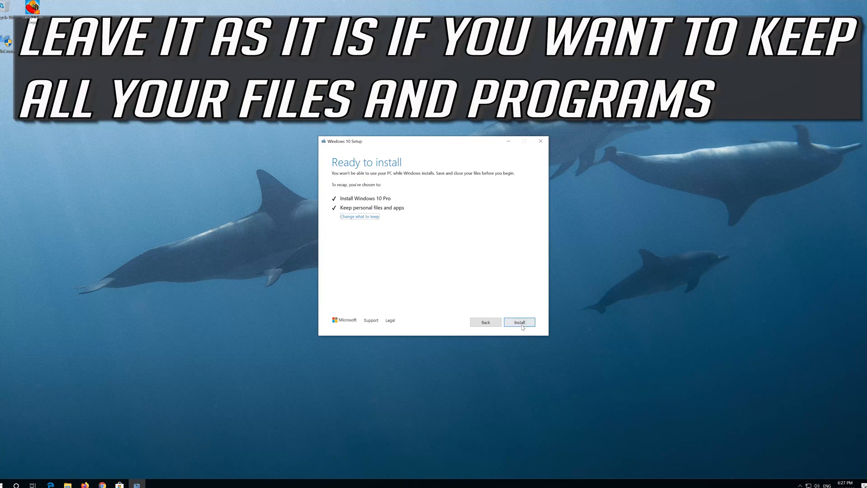
{"action": "left_click", "coordinate": [518, 322]}
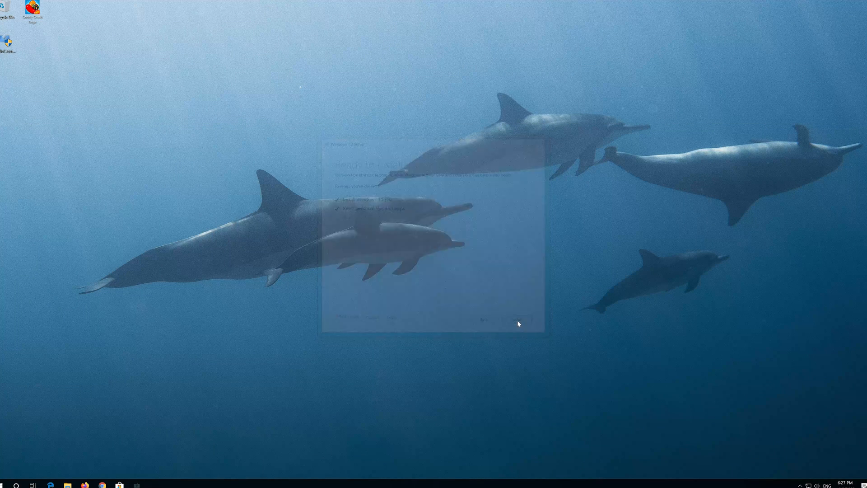